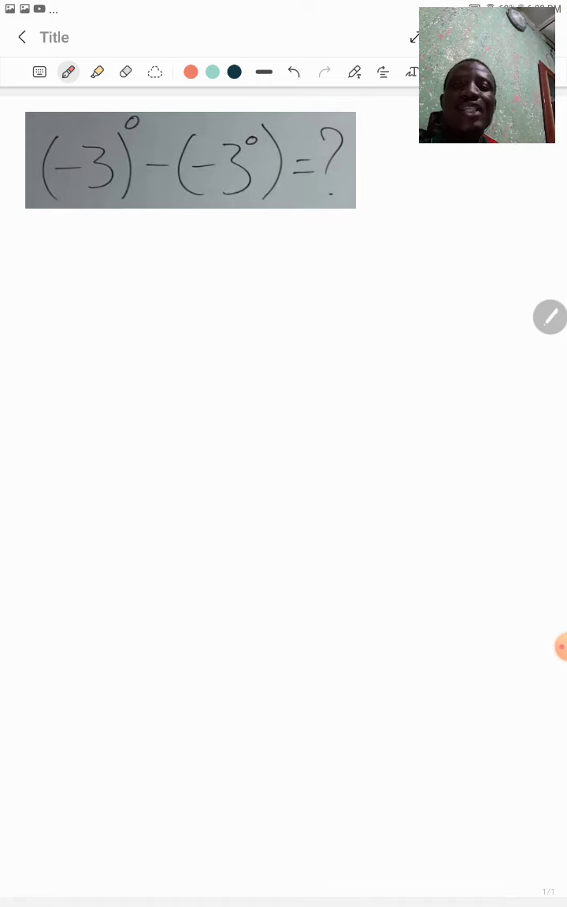
- Handwrite an underlined red 'Solution' heading and the first term (-3)^0 beneath it
drag(114, 242, 102, 256)
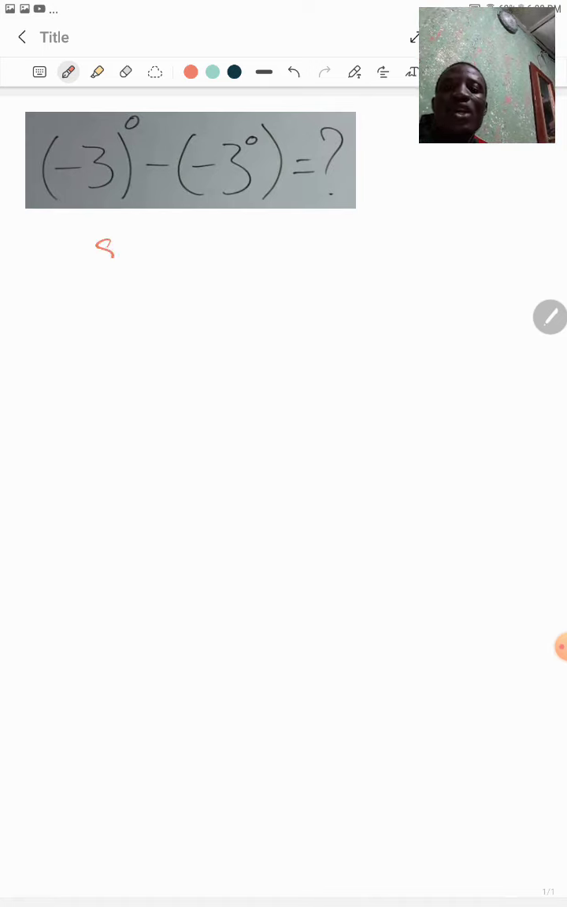
text(Solut.)
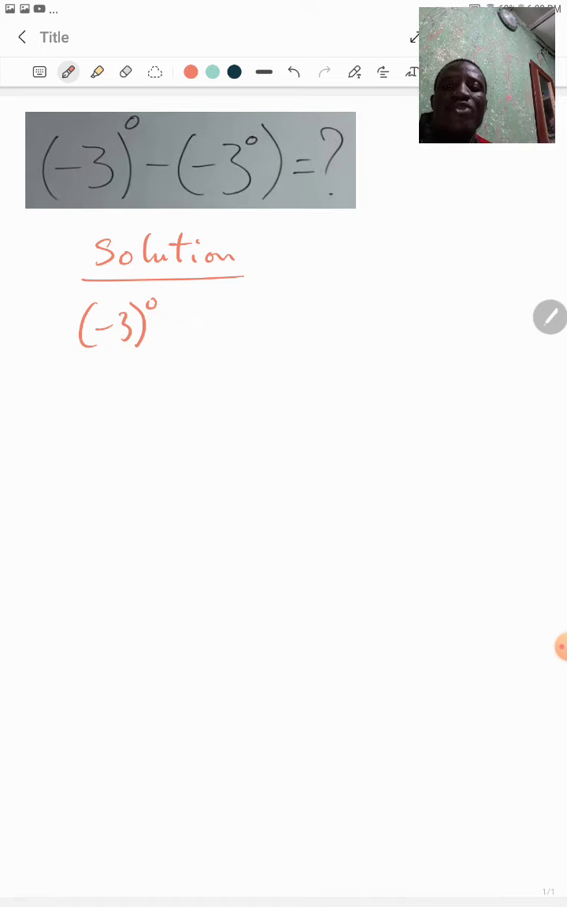
- Write − (−3^0) after (-3)^0, then the simplified line 1 − (−1) below
drag(181, 327, 244, 347)
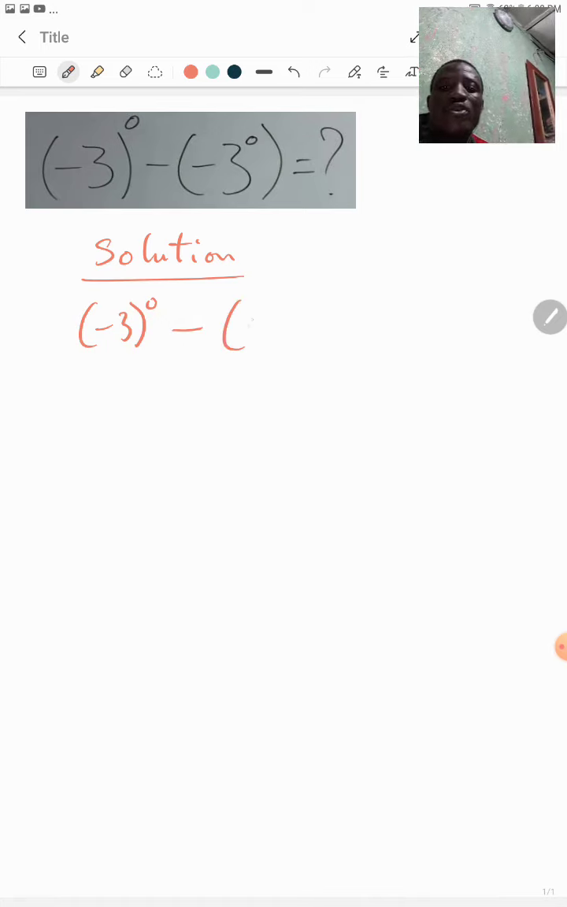
drag(252, 323, 343, 323)
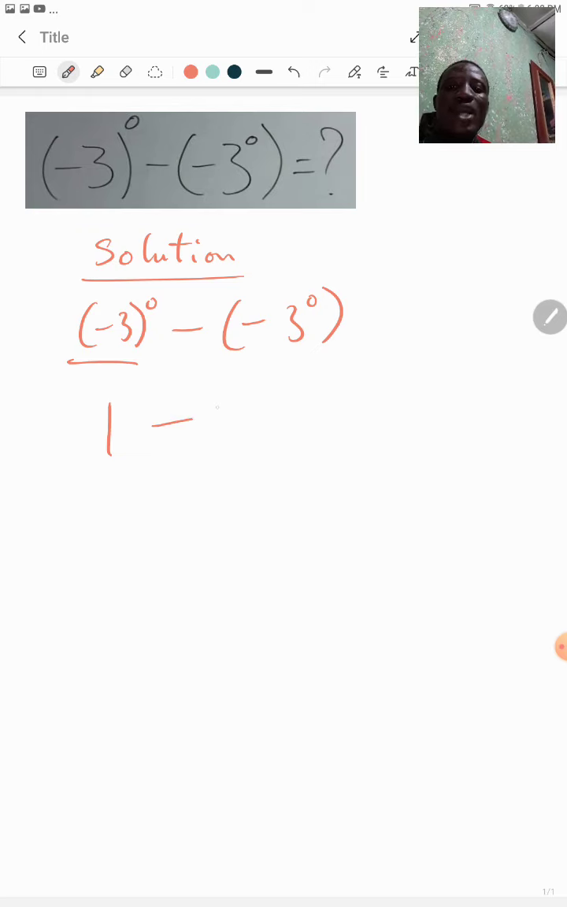
drag(233, 390, 260, 454)
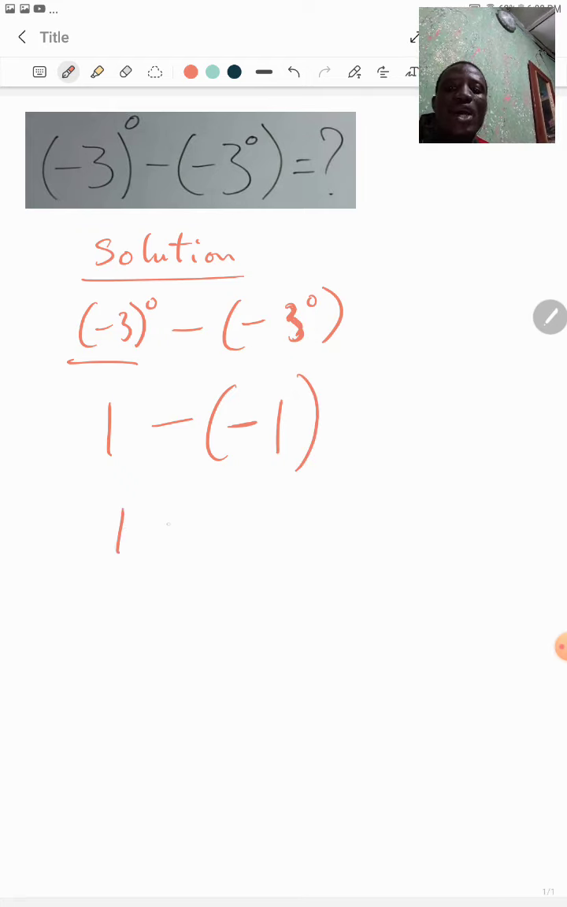
- Erase the minus, return to red pen, and finish as 1 + 1 = 2 double-underlined
drag(145, 449, 189, 447)
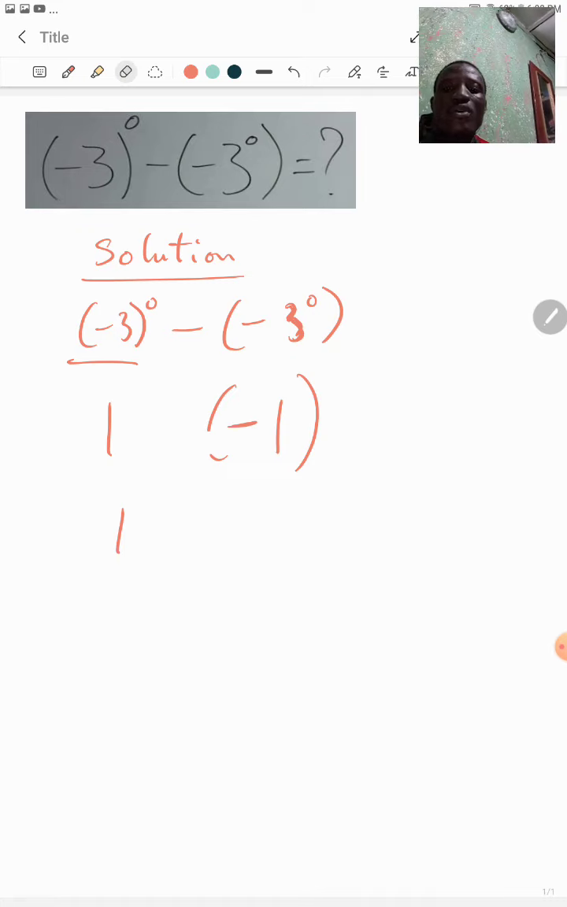
click(67, 72)
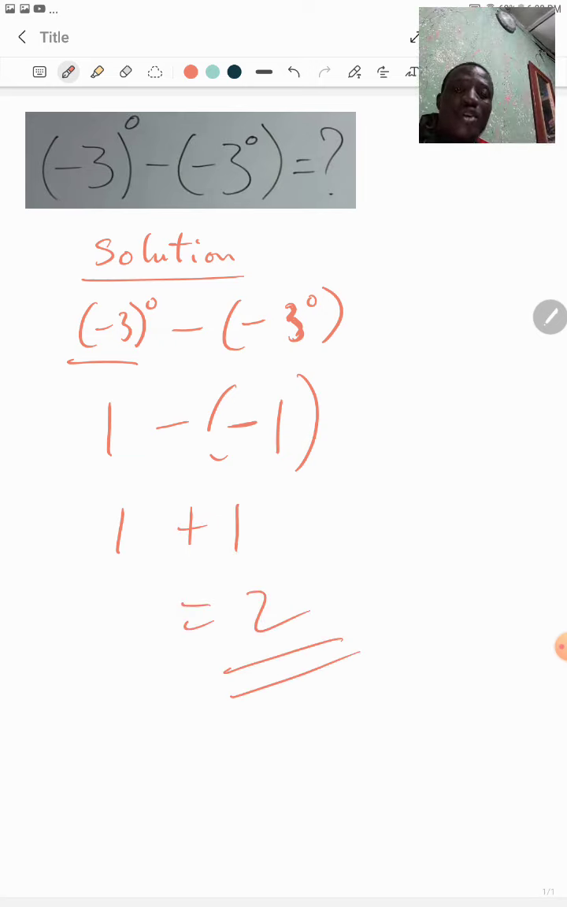
click(549, 646)
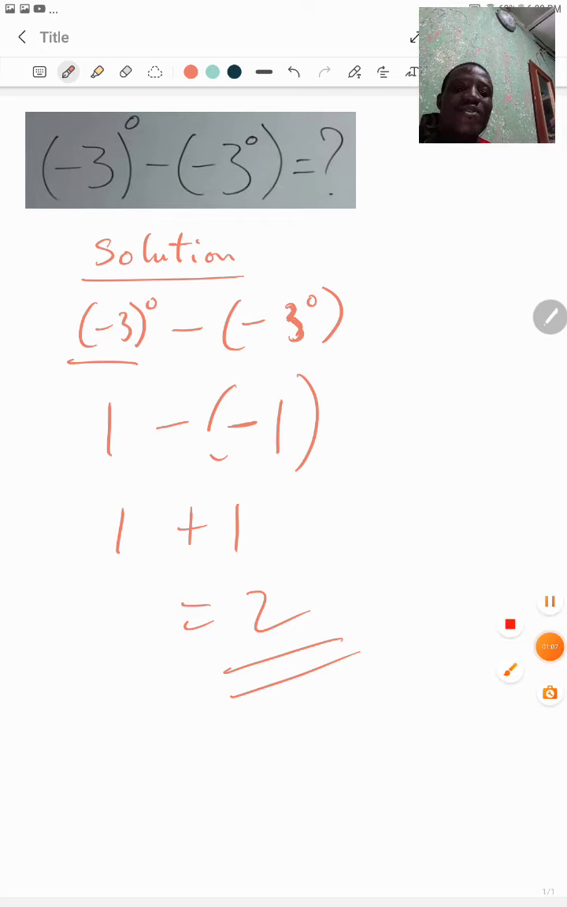